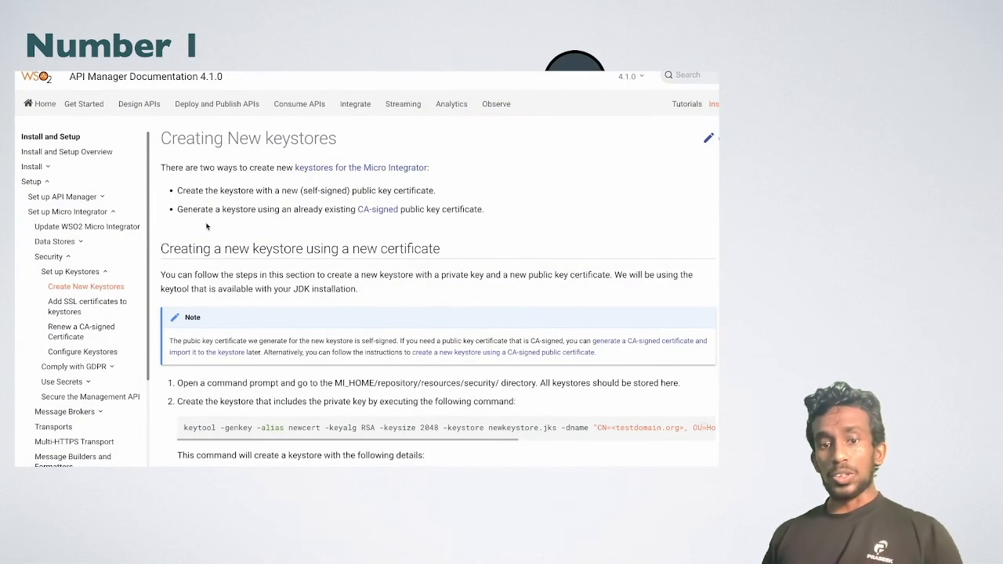
scroll(down, 3)
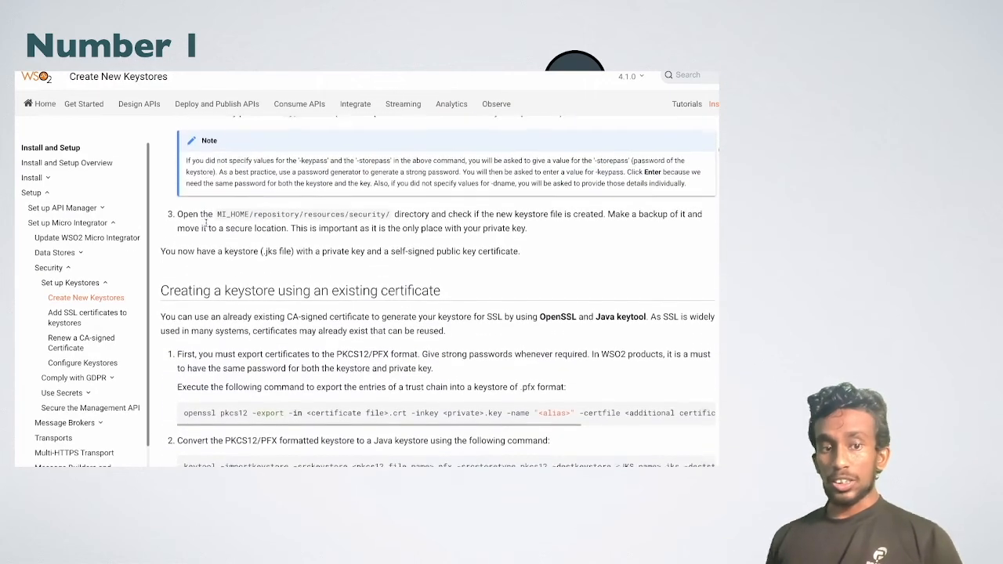
scroll(down, 3)
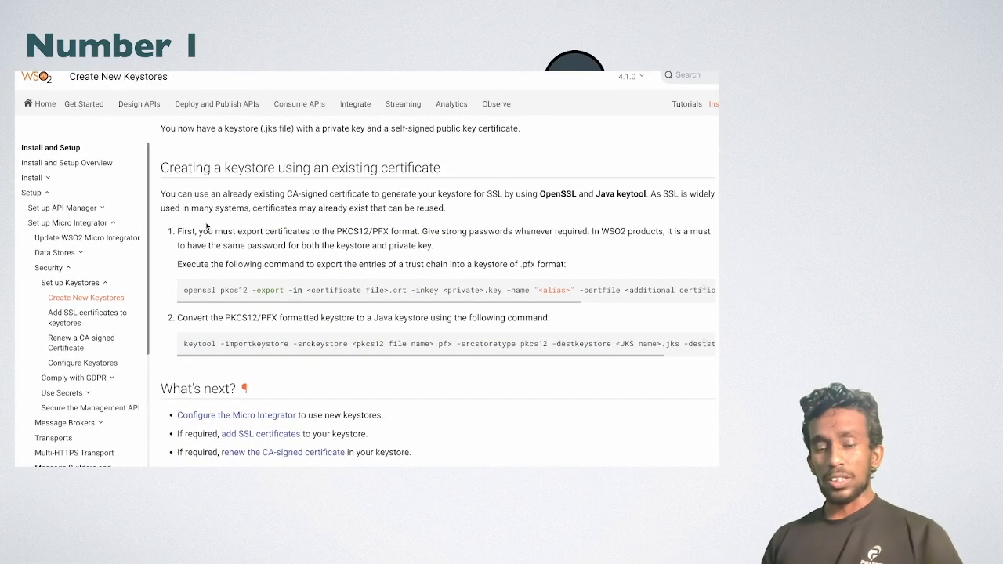